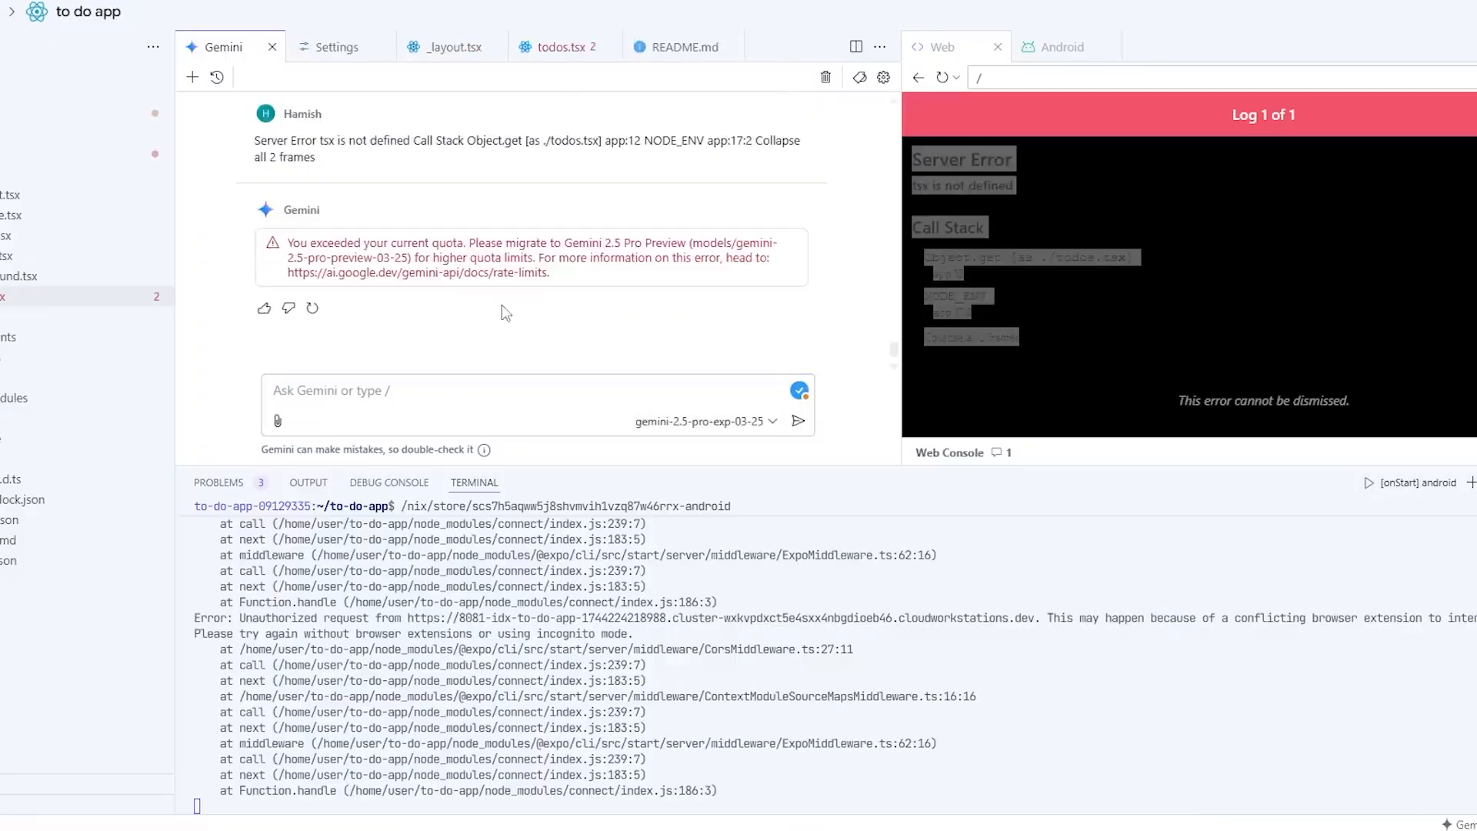
# Select the quota error text through 'models/gemini-2.5-pro-preview-03-25' in the Gemini chat
pyautogui.moveTo(289, 241); pyautogui.dragTo(399, 257)
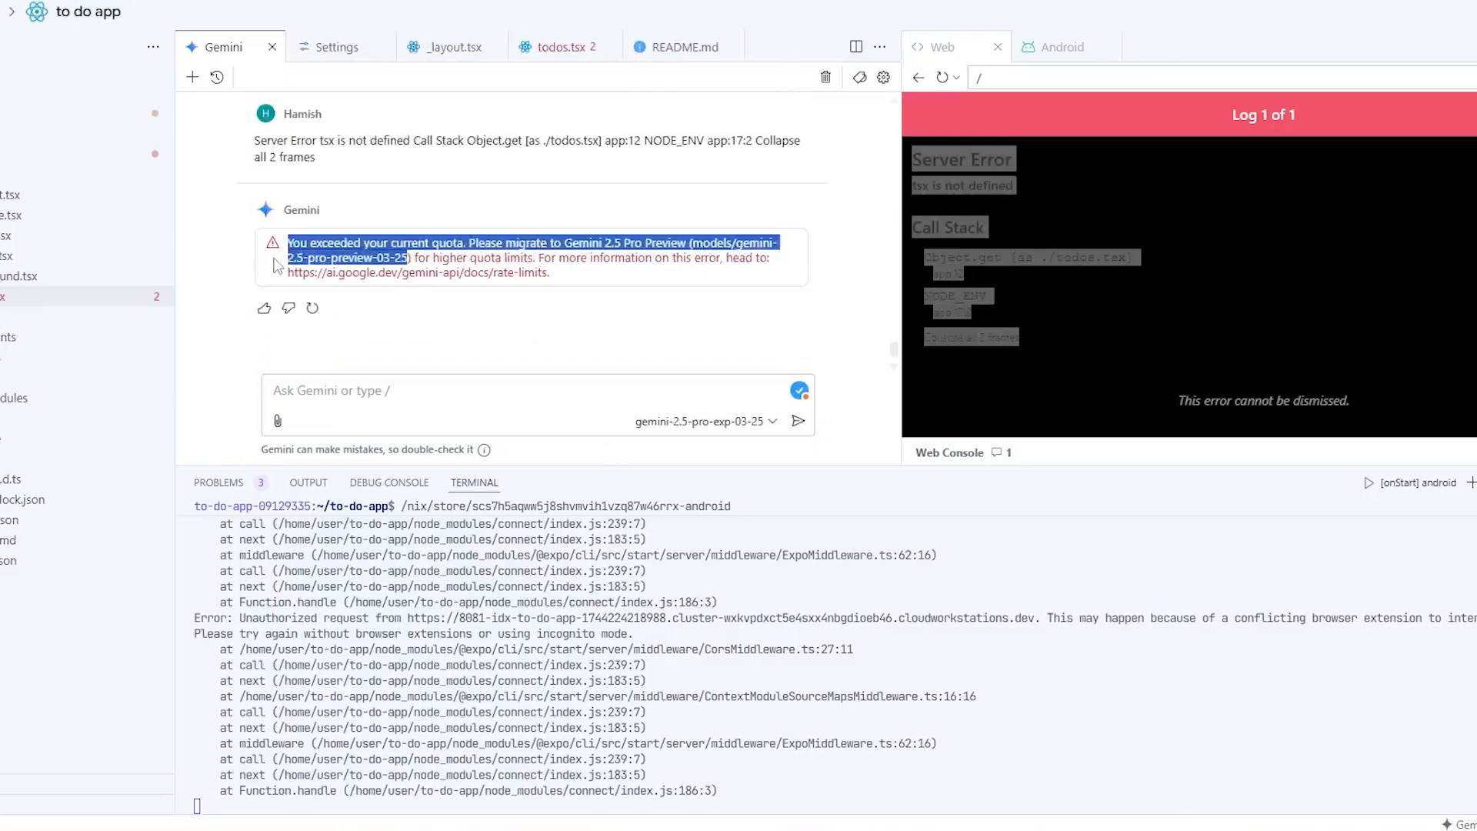